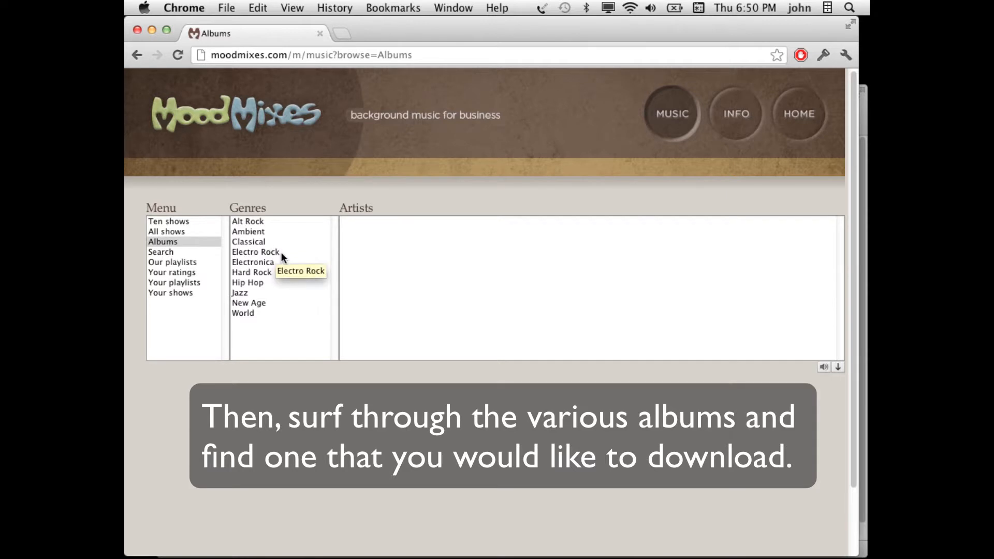
Browse Electro Rock, then Anton Cosmo, and open the album The In Between
{"action": "left_click", "coordinate": [256, 252]}
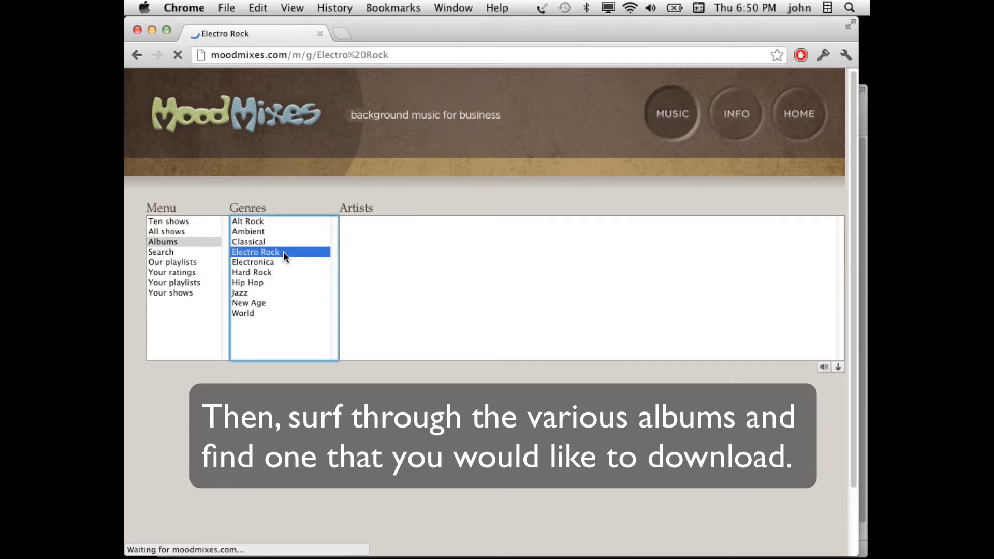
{"action": "left_click", "coordinate": [255, 252]}
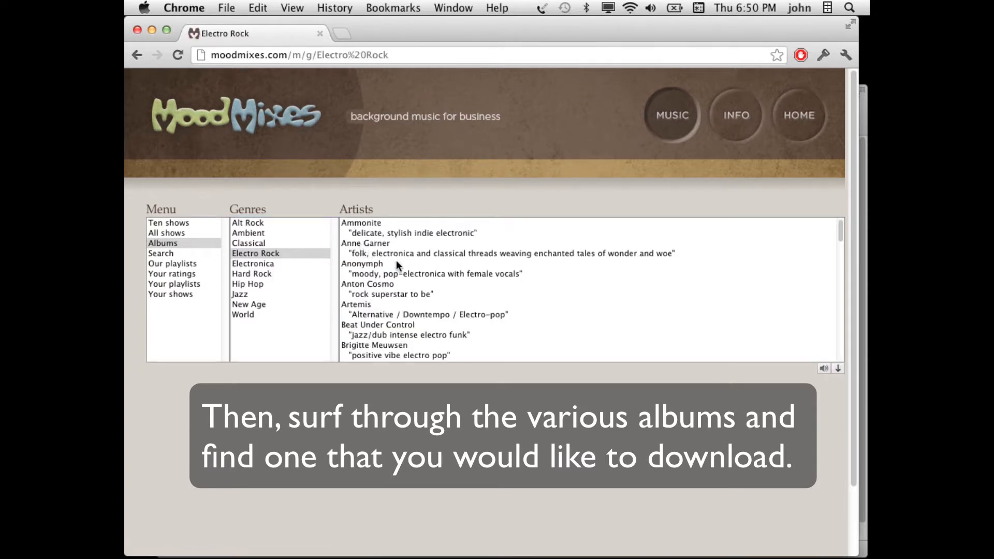
{"action": "left_click", "coordinate": [362, 284]}
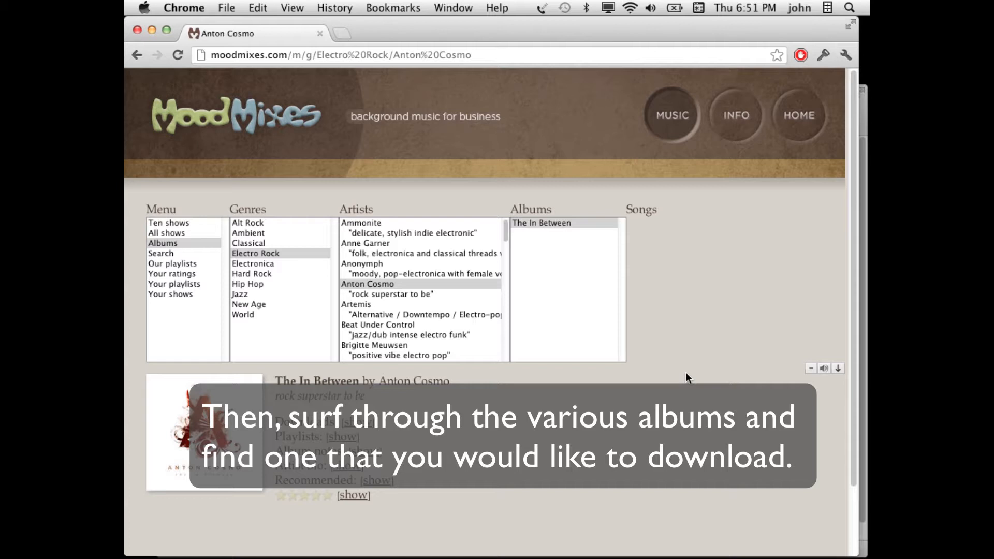
{"action": "left_click", "coordinate": [541, 222]}
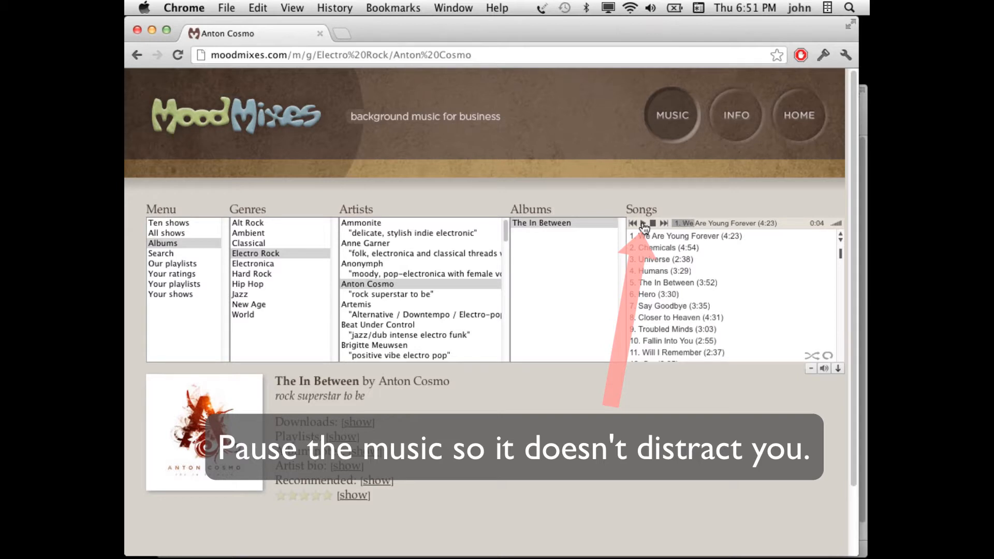
Pause the playing track and show the album's per-track download links
{"action": "left_click", "coordinate": [641, 223]}
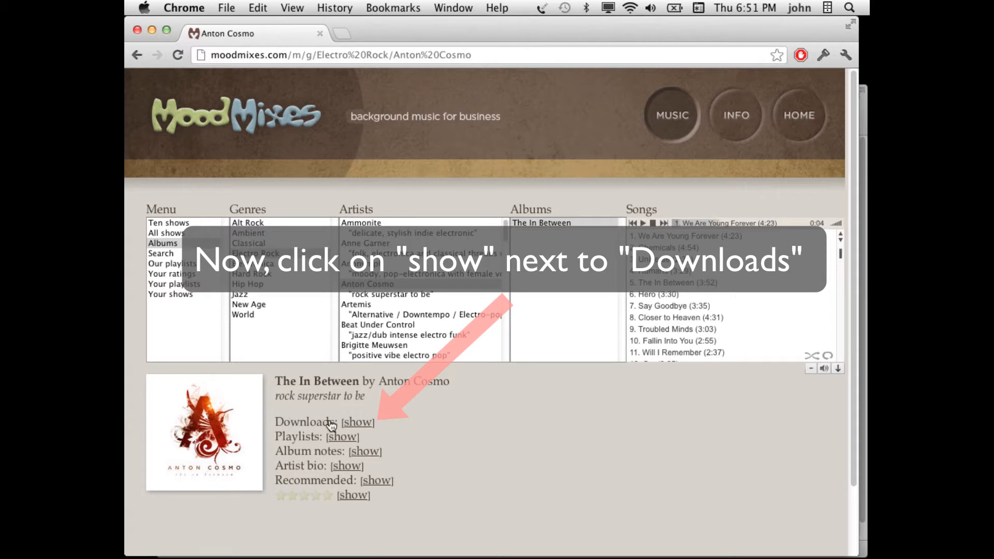
{"action": "left_click", "coordinate": [357, 422]}
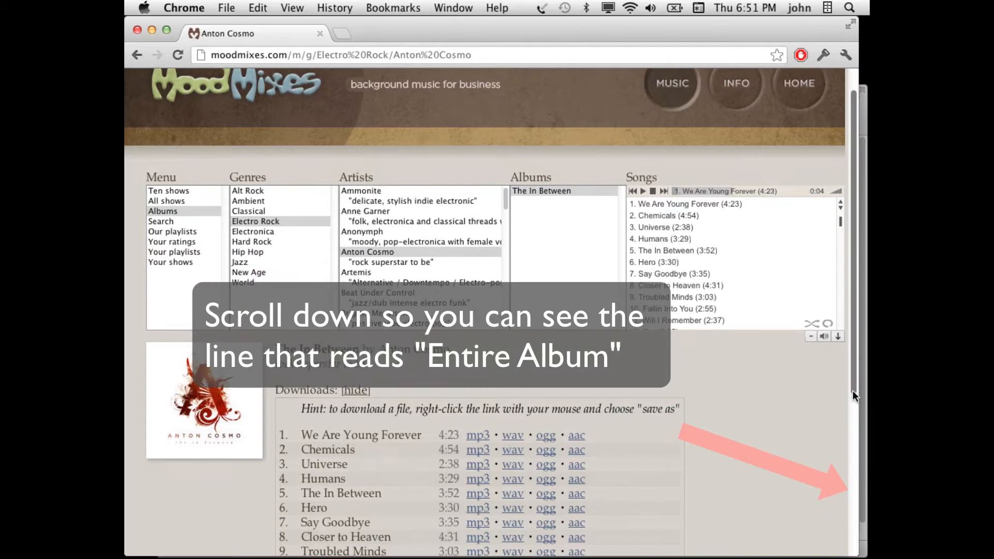
Scroll down to the Complete album download row
{"action": "scroll", "scroll_direction": "down", "scroll_amount": 3}
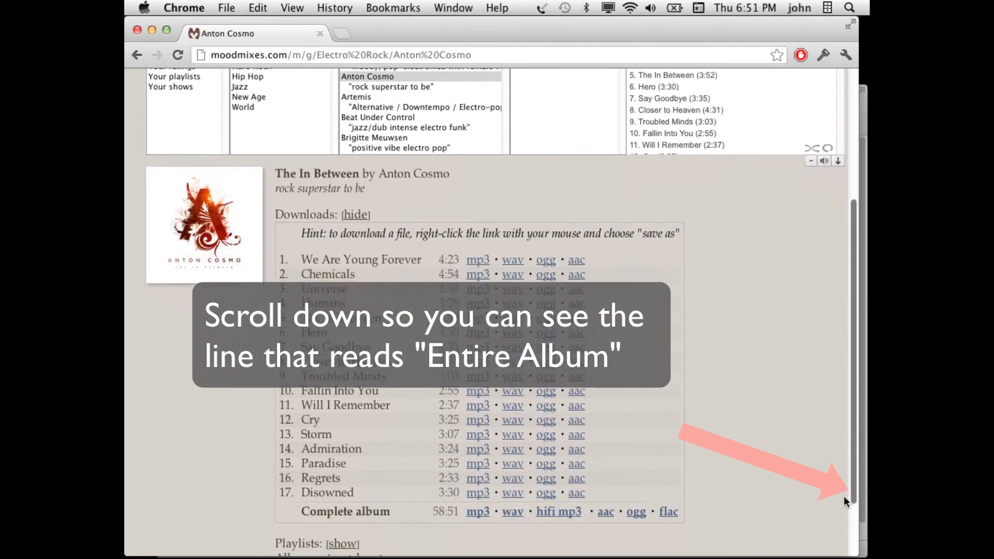
{"action": "scroll", "scroll_direction": "down", "scroll_amount": 3}
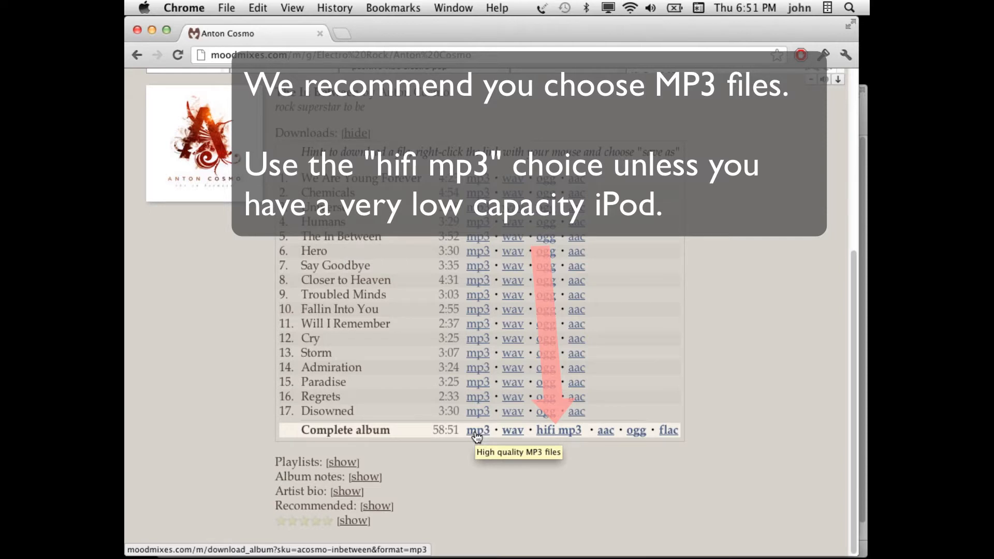
{"action": "mouse_move", "coordinate": [567, 439]}
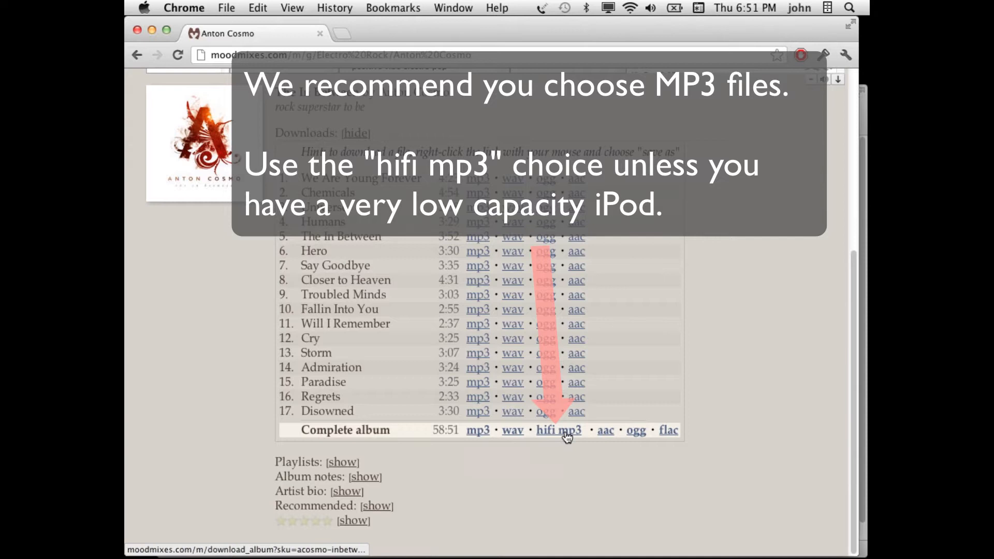
{"action": "mouse_move", "coordinate": [567, 437]}
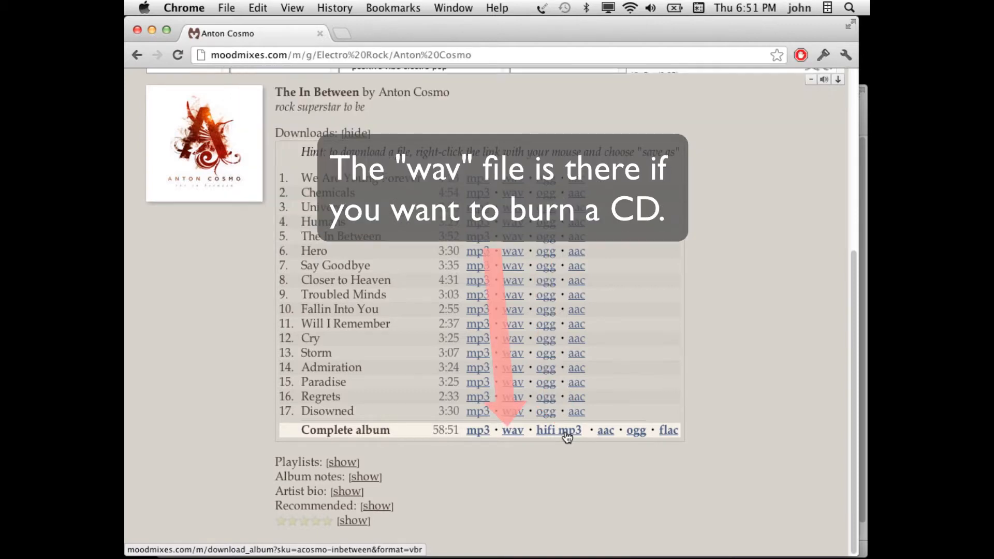
{"action": "mouse_move", "coordinate": [513, 436]}
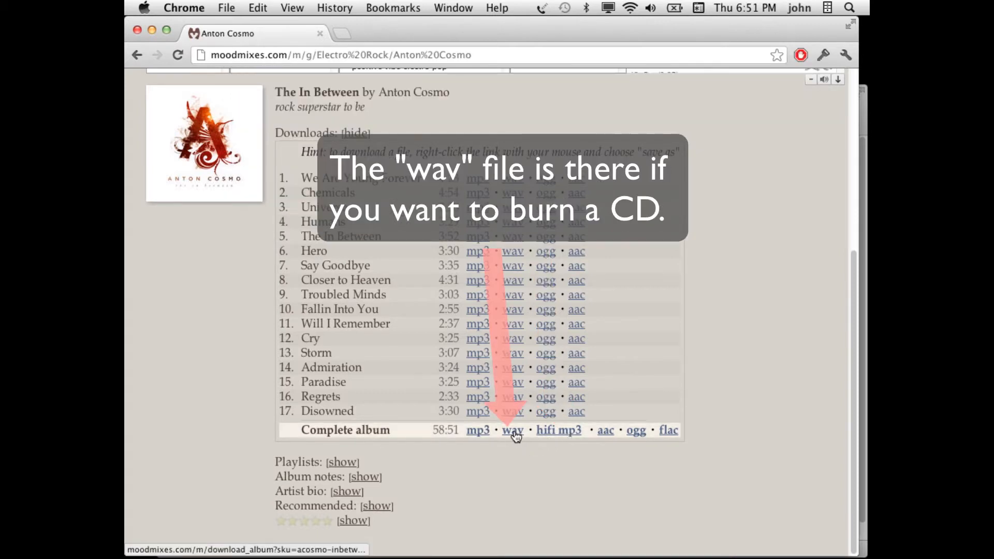
{"action": "mouse_move", "coordinate": [512, 430]}
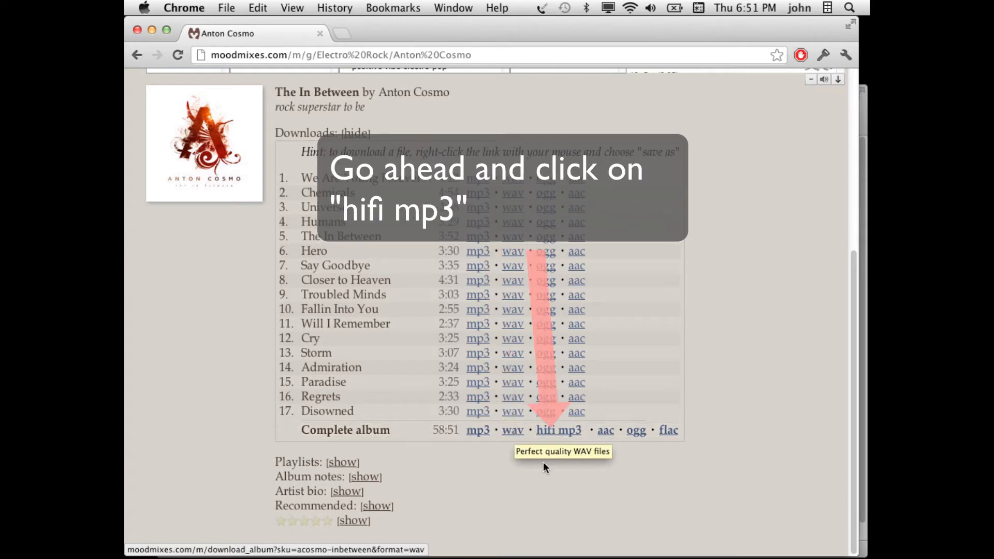
{"action": "mouse_move", "coordinate": [559, 435]}
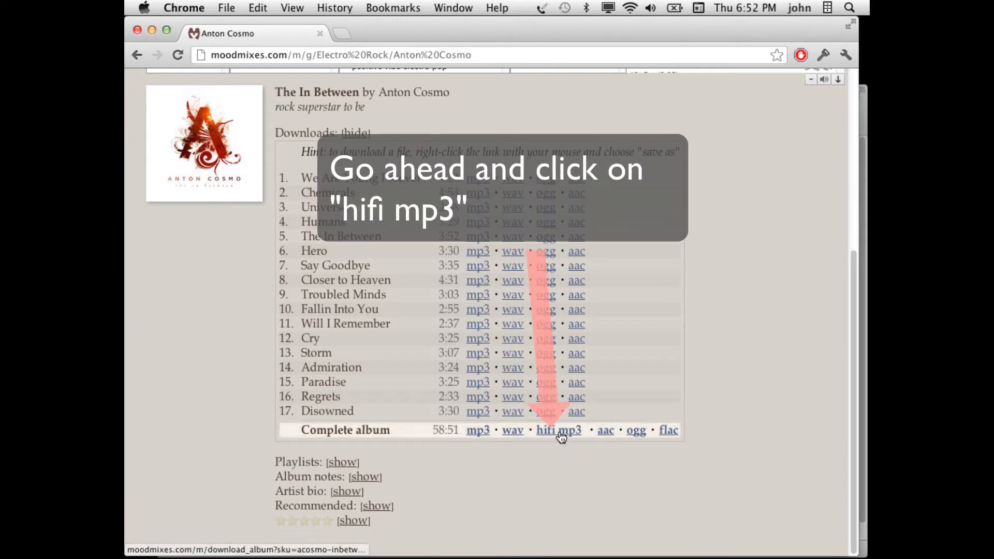
{"action": "mouse_move", "coordinate": [558, 434]}
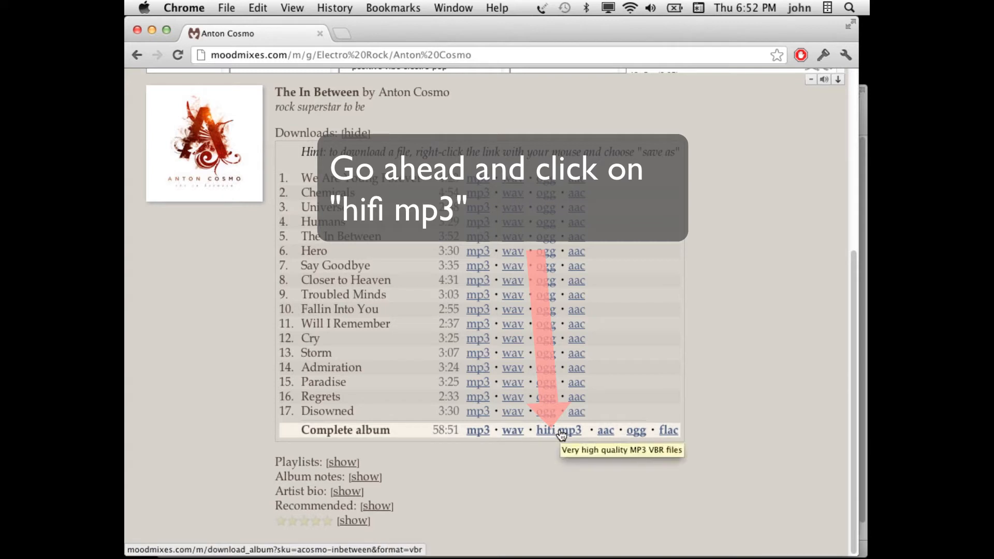
Download the complete album as hifi mp3 (acosmo-inbetween-vbr.zip)
{"action": "left_click", "coordinate": [557, 430]}
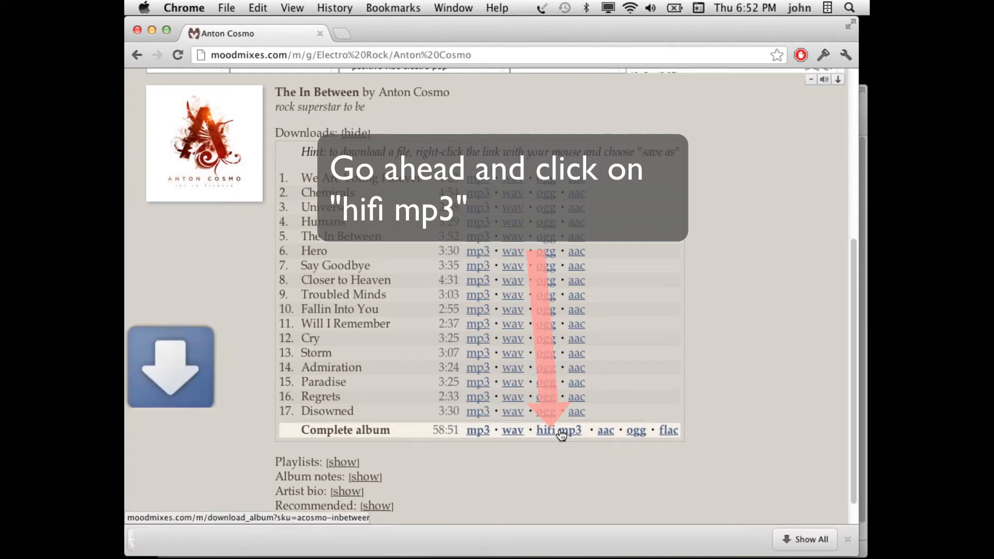
{"action": "left_click", "coordinate": [559, 430]}
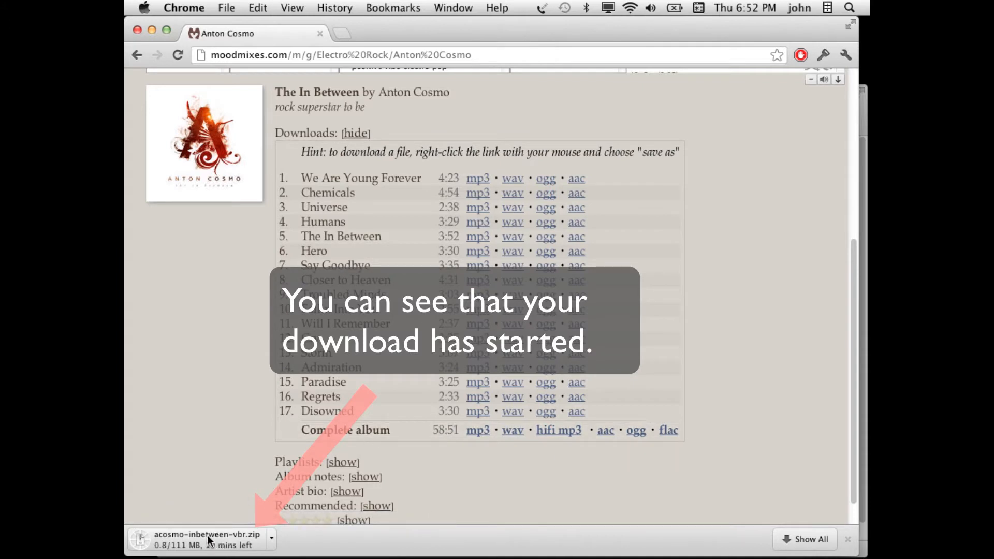
{"action": "mouse_move", "coordinate": [297, 541]}
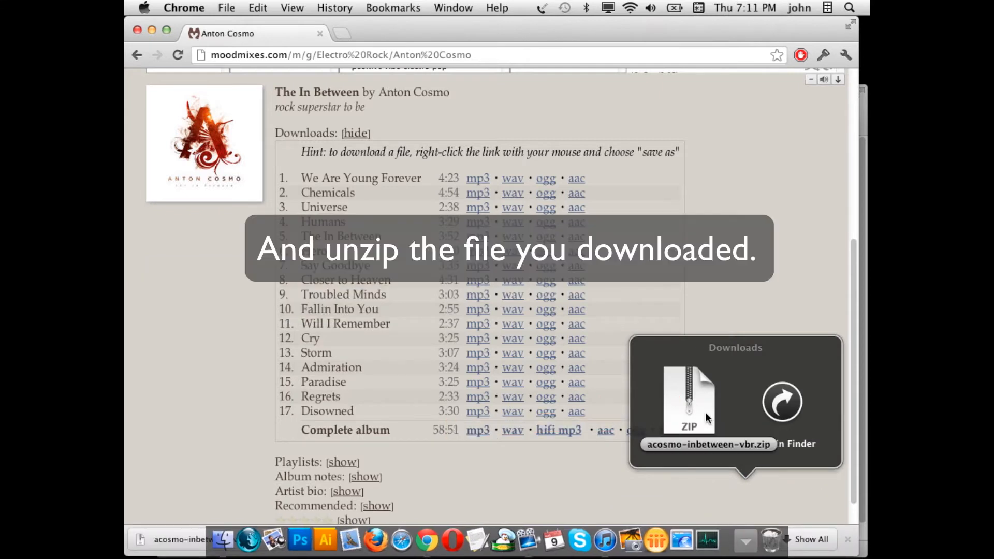
Unzip acosmo-inbetween-vbr.zip and show the resulting album folder in Finder's Downloads
{"action": "double_click", "coordinate": [690, 396]}
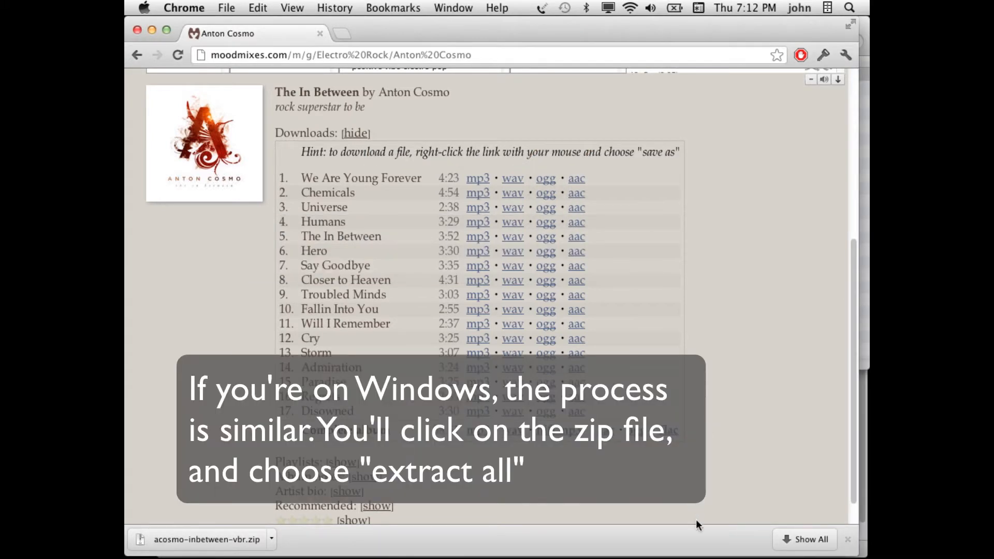
{"action": "left_click", "coordinate": [739, 512]}
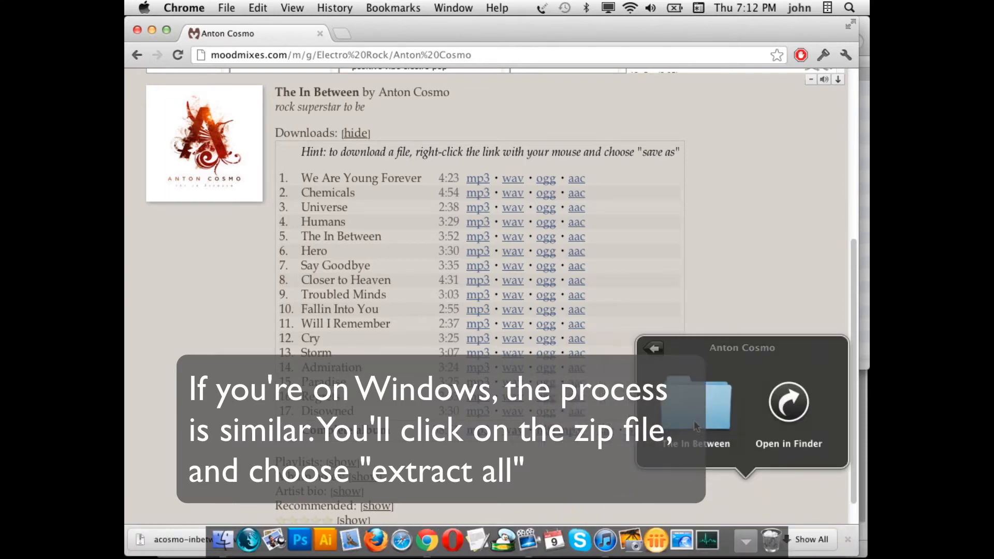
{"action": "left_click", "coordinate": [695, 410]}
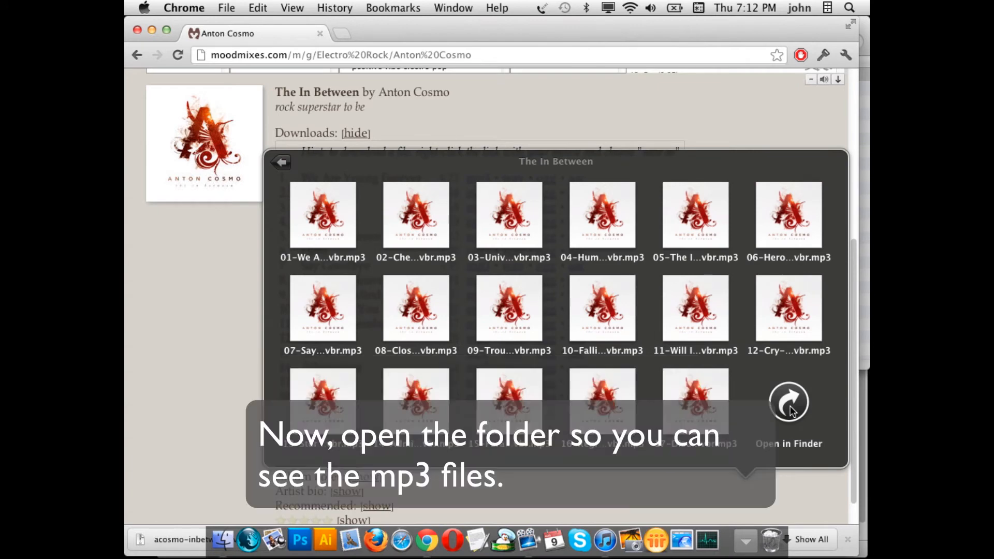
{"action": "left_click", "coordinate": [788, 402]}
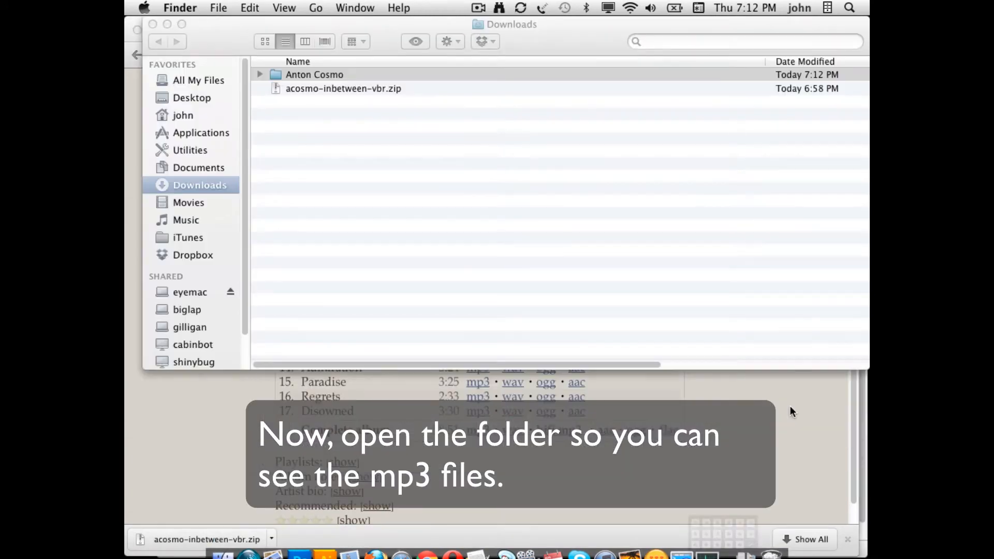
Open The In Between folder and sort its 17 mp3 tracks by name
{"action": "double_click", "coordinate": [314, 74]}
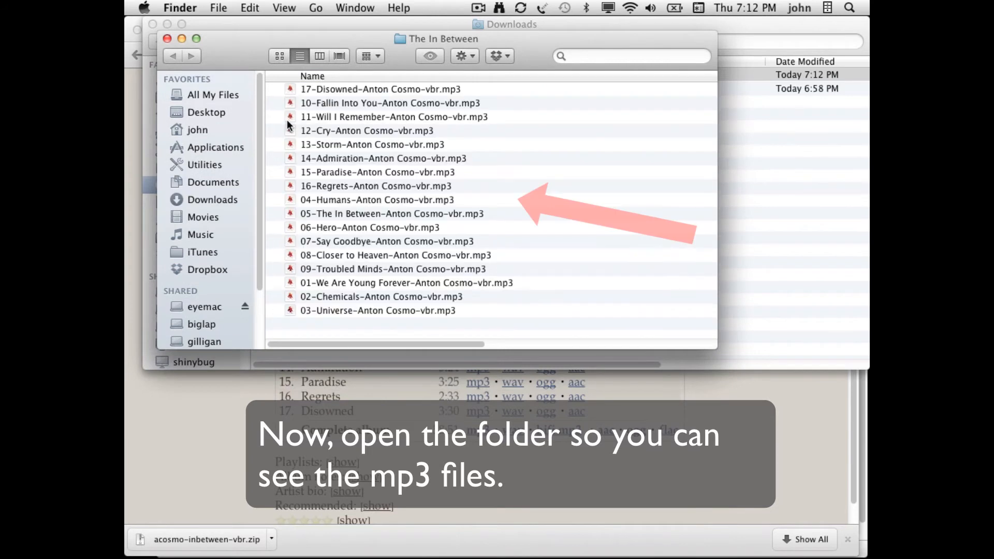
{"action": "left_click", "coordinate": [312, 76]}
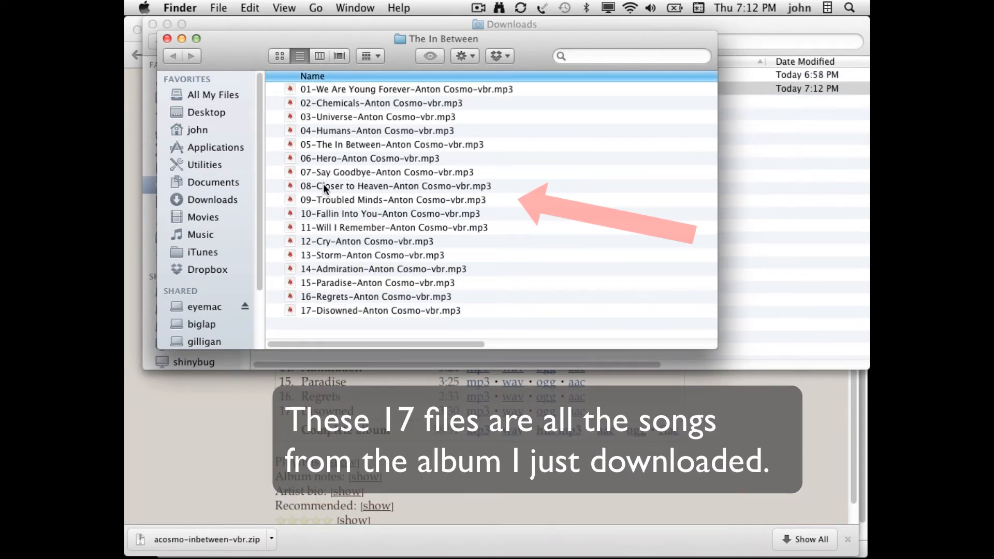
{"action": "mouse_move", "coordinate": [350, 321]}
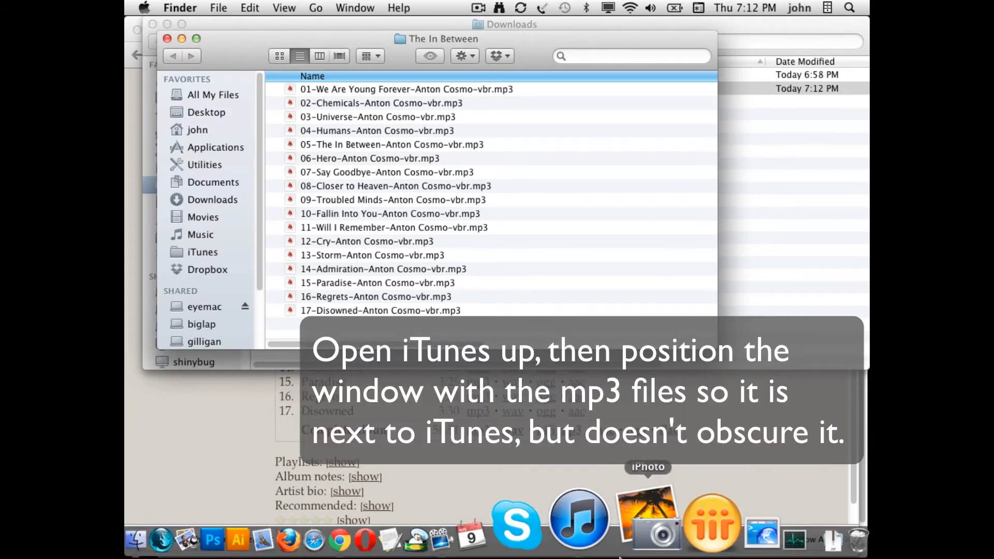
{"action": "mouse_move", "coordinate": [602, 524]}
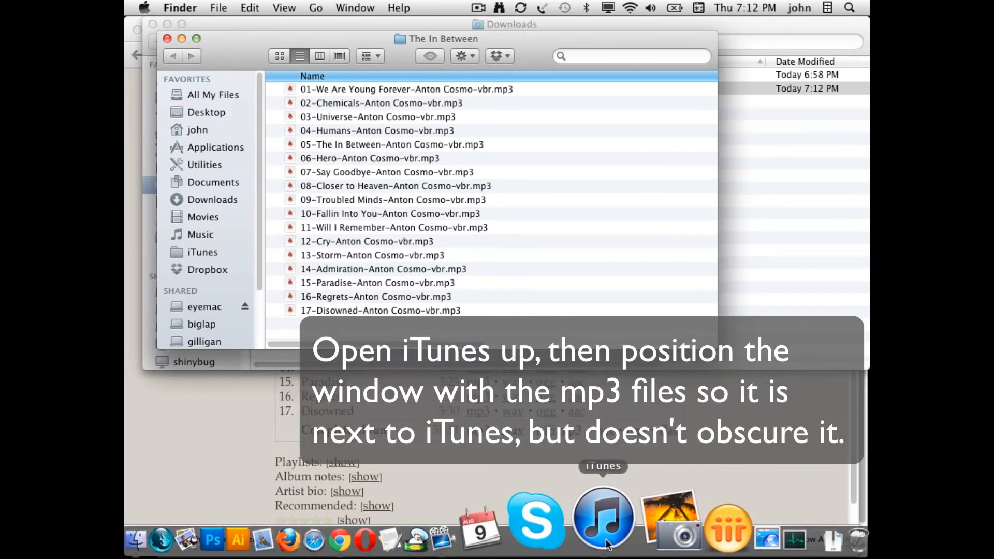
Launch iTunes to import the 17 Anton Cosmo tracks
{"action": "left_click", "coordinate": [604, 524]}
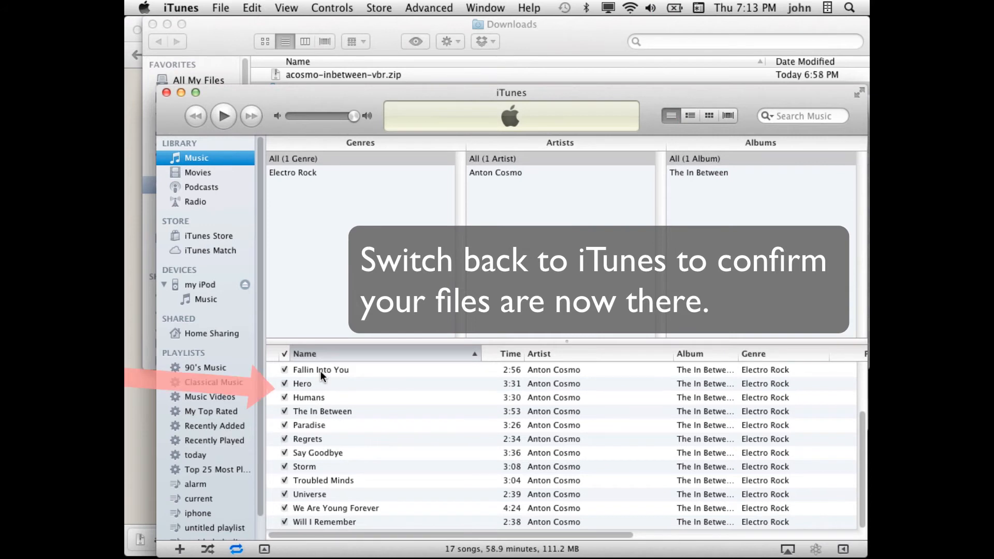
{"action": "mouse_move", "coordinate": [344, 462]}
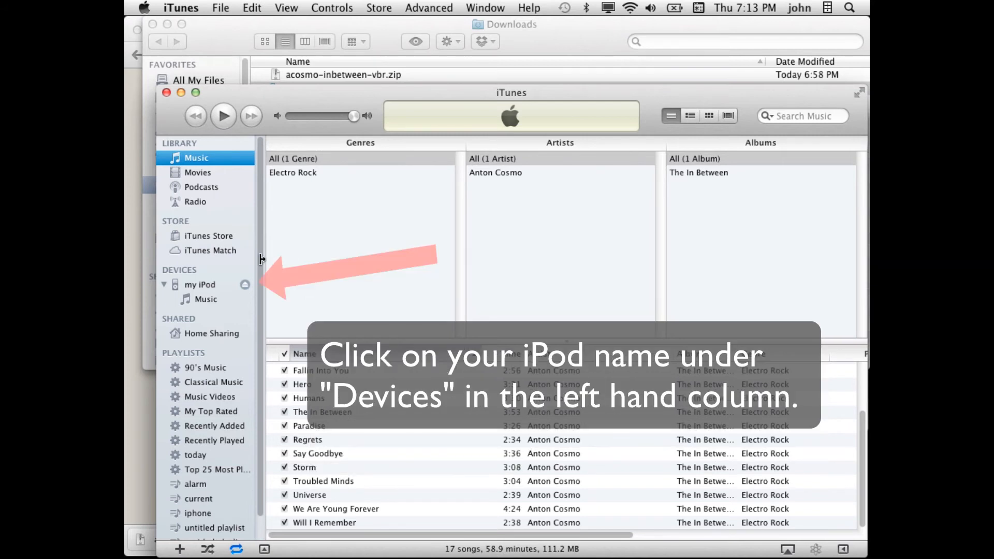
{"action": "mouse_move", "coordinate": [224, 289]}
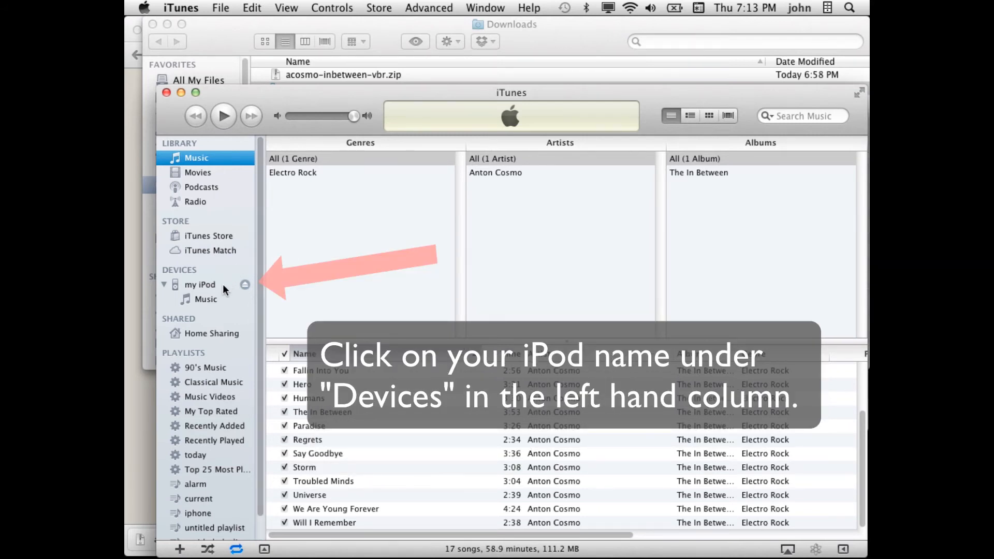
Select the iPod and enable Sync Music with Entire music library
{"action": "left_click", "coordinate": [199, 284]}
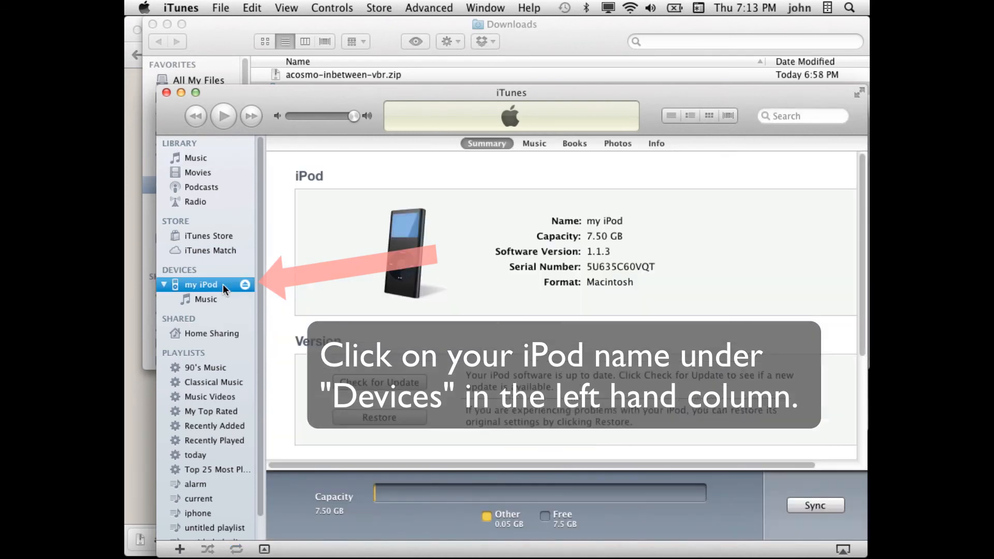
{"action": "left_click", "coordinate": [201, 284]}
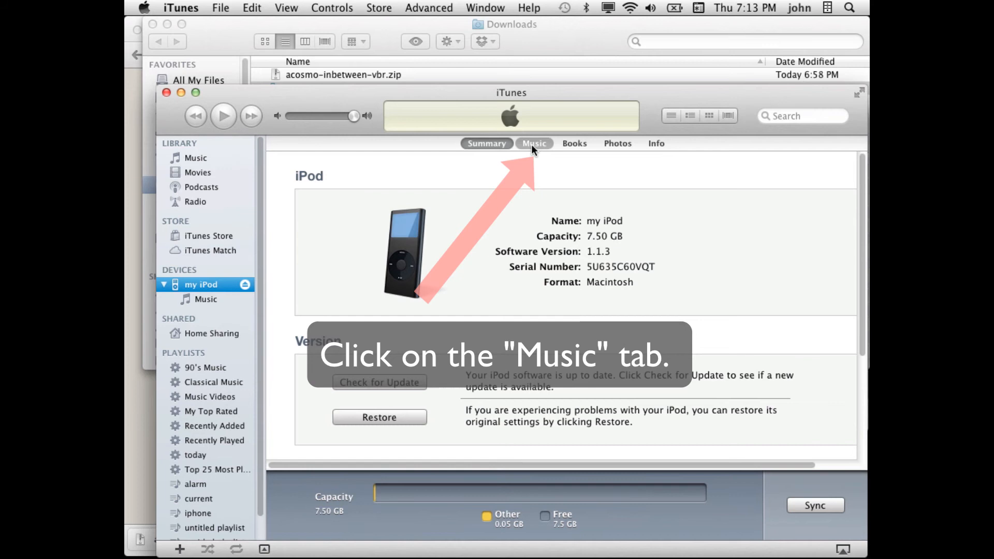
{"action": "left_click", "coordinate": [533, 144]}
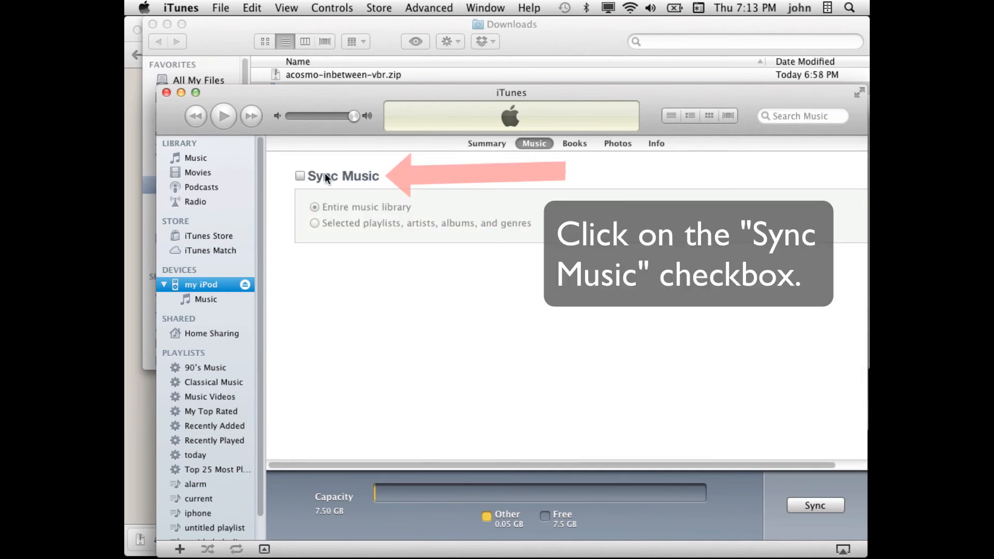
{"action": "left_click", "coordinate": [300, 176]}
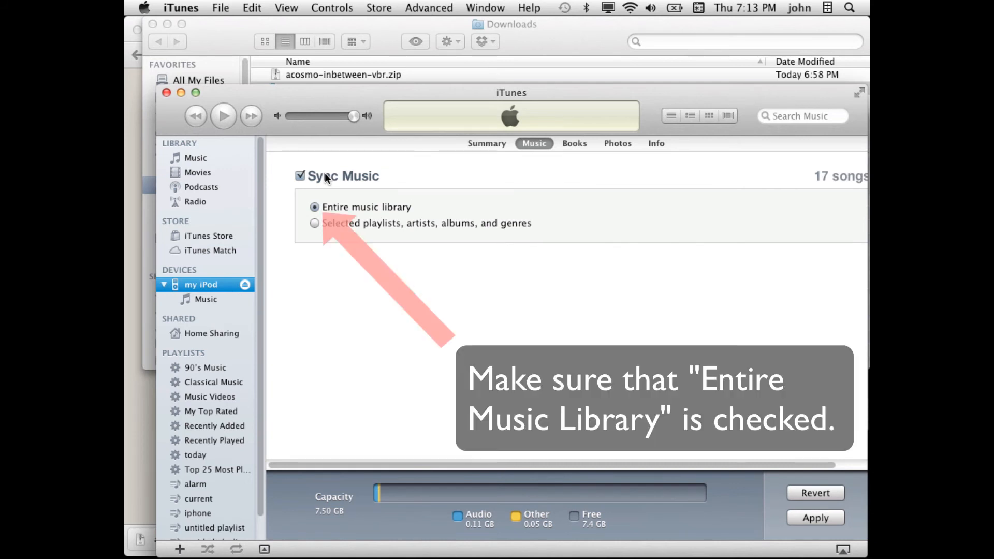
{"action": "mouse_move", "coordinate": [420, 216]}
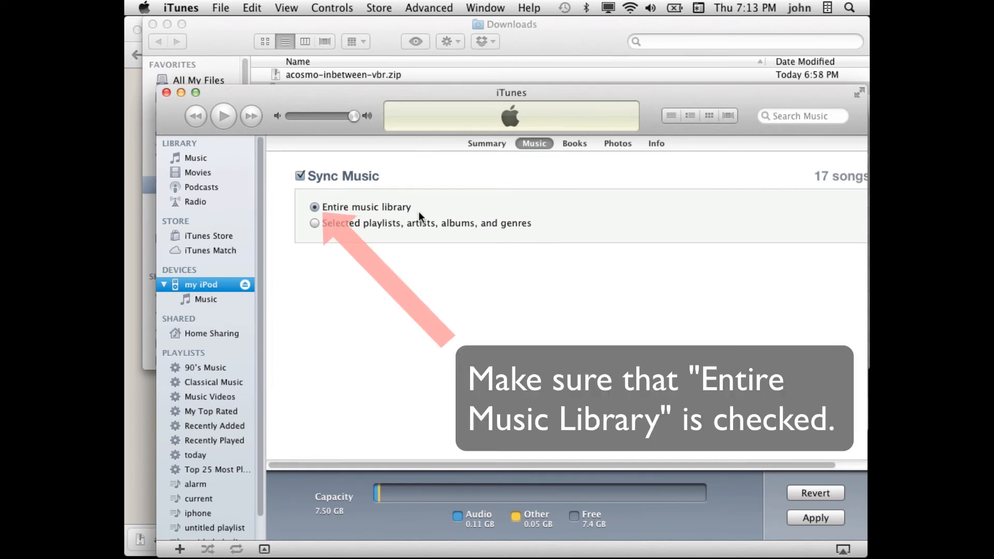
{"action": "mouse_move", "coordinate": [421, 211]}
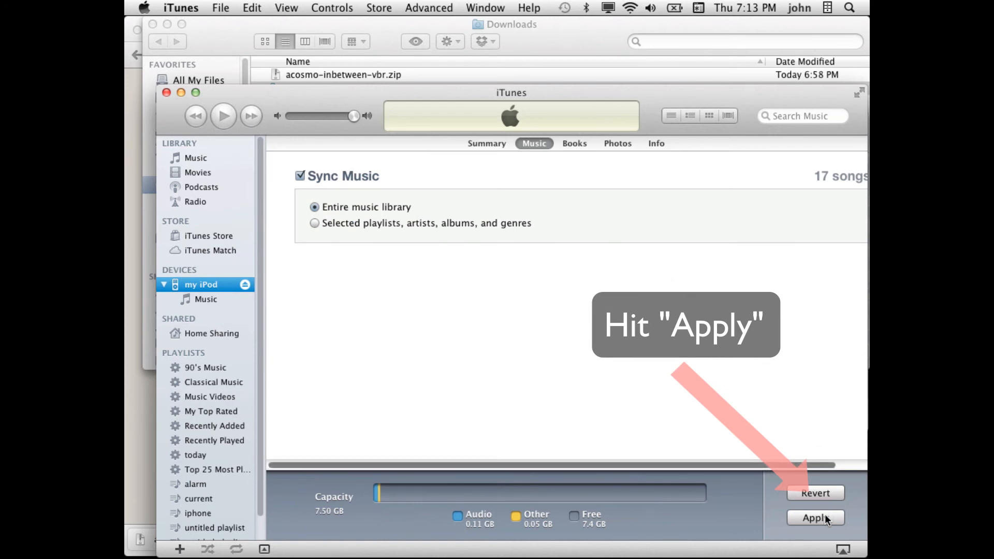
Apply the sync settings and sync the iPod
{"action": "left_click", "coordinate": [829, 517]}
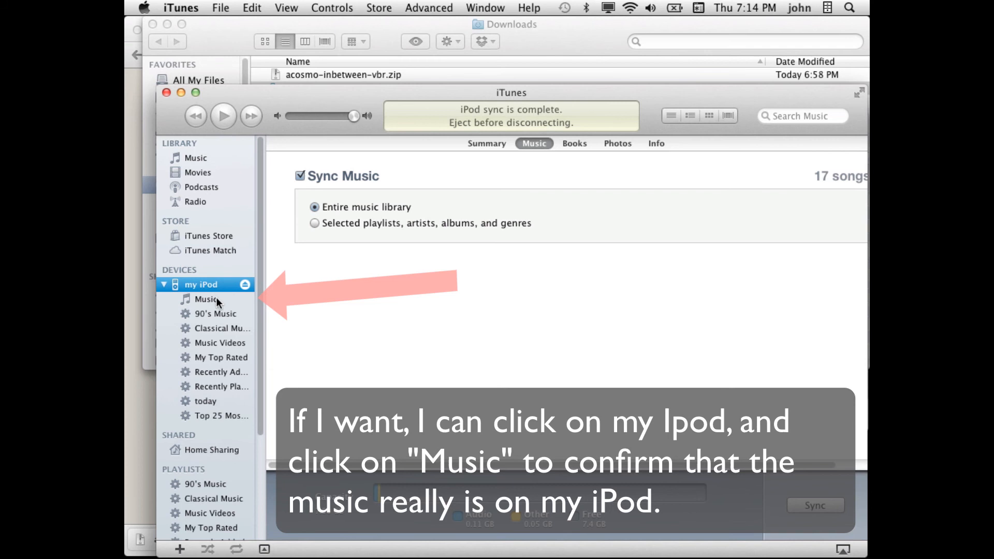
Open the iPod's Music list to confirm the 17 Anton Cosmo songs
{"action": "left_click", "coordinate": [205, 299]}
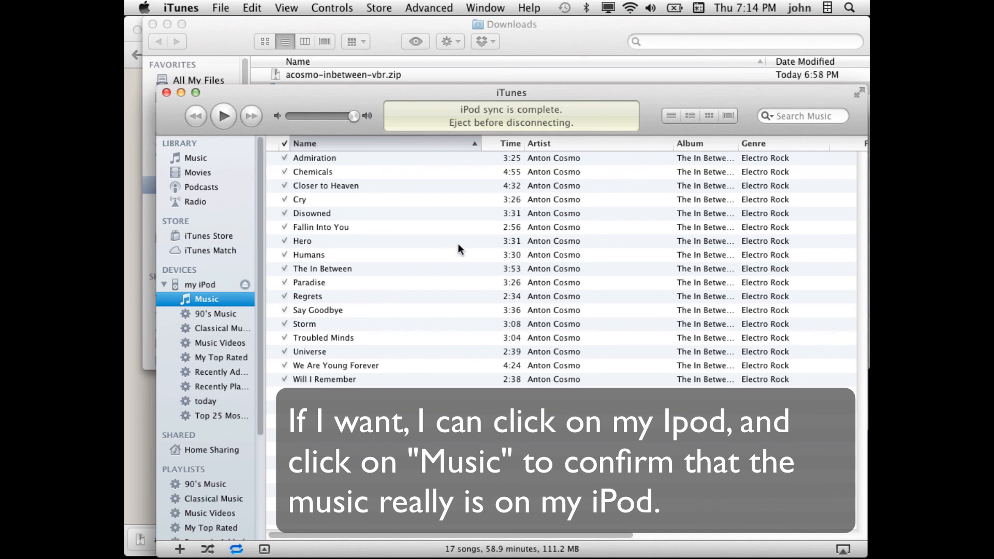
{"action": "mouse_move", "coordinate": [470, 209]}
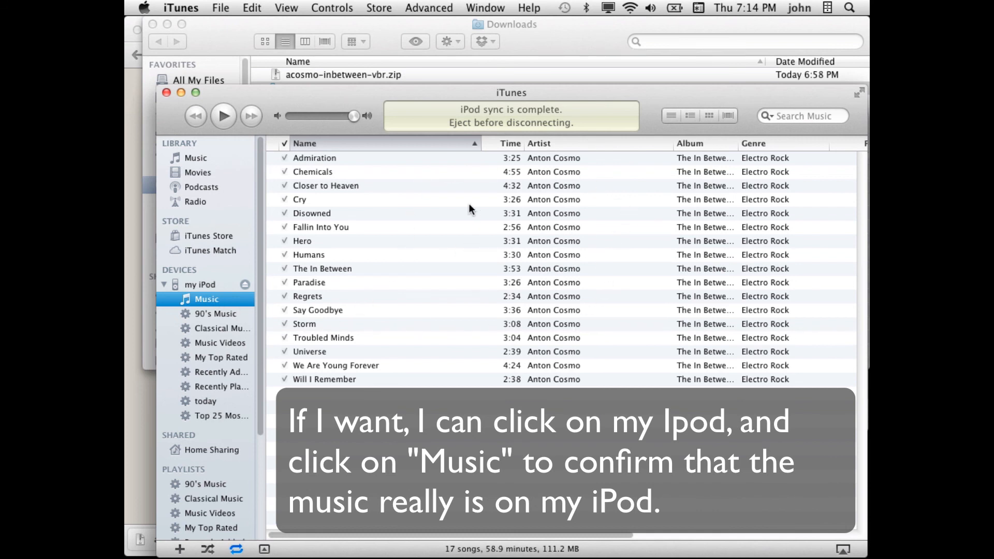